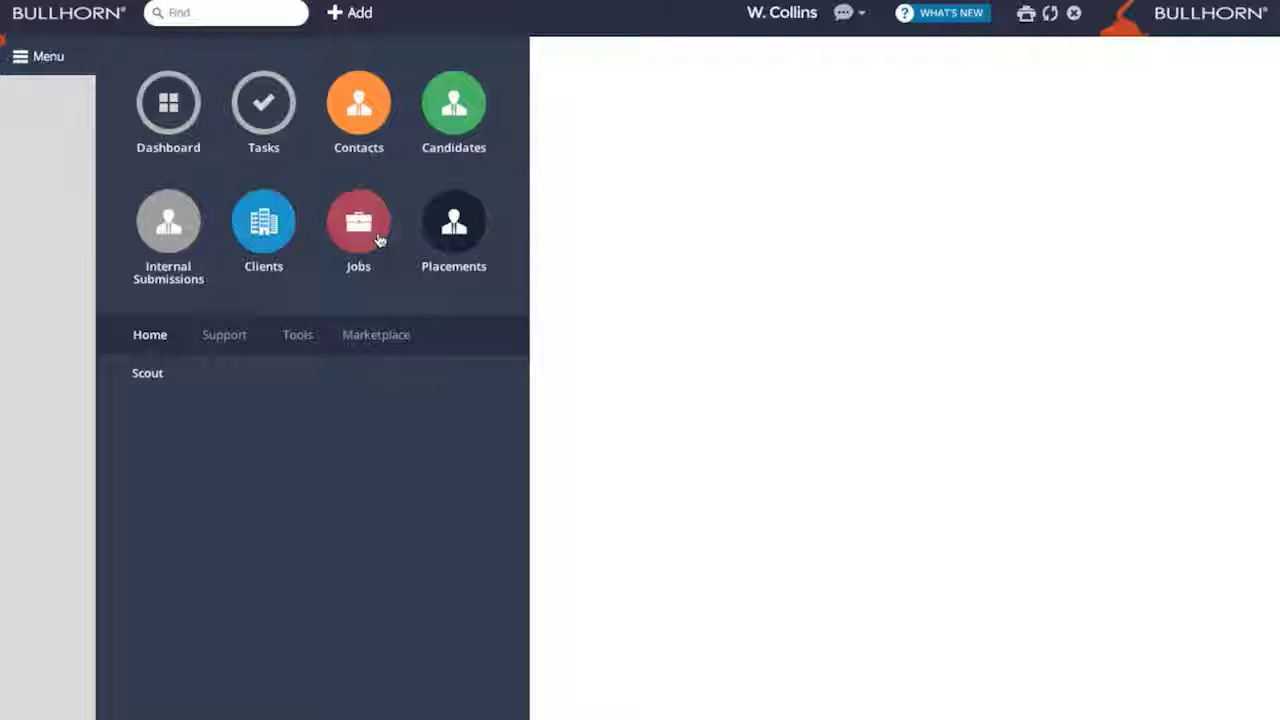
- Open the Bullhorn Jobs list showing Acme Corp's open jobs
left_click(358, 222)
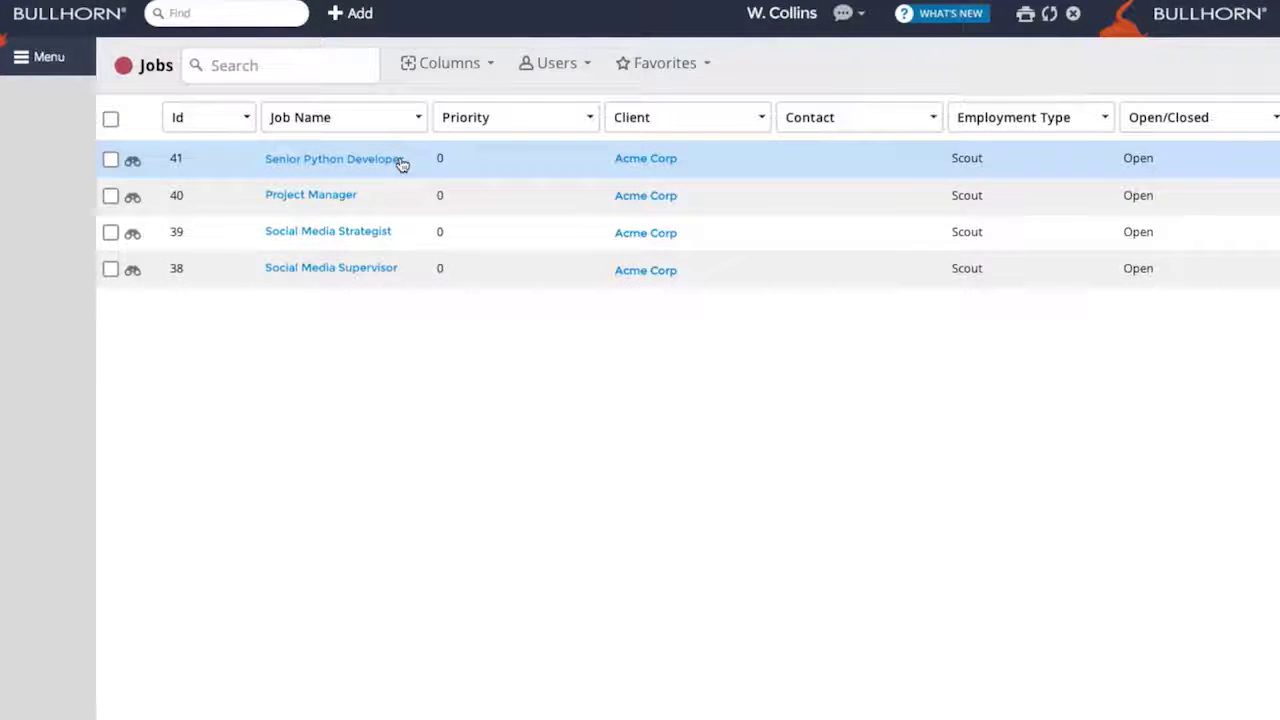
- Open the Senior Python Developer job record (#41)
left_click(333, 158)
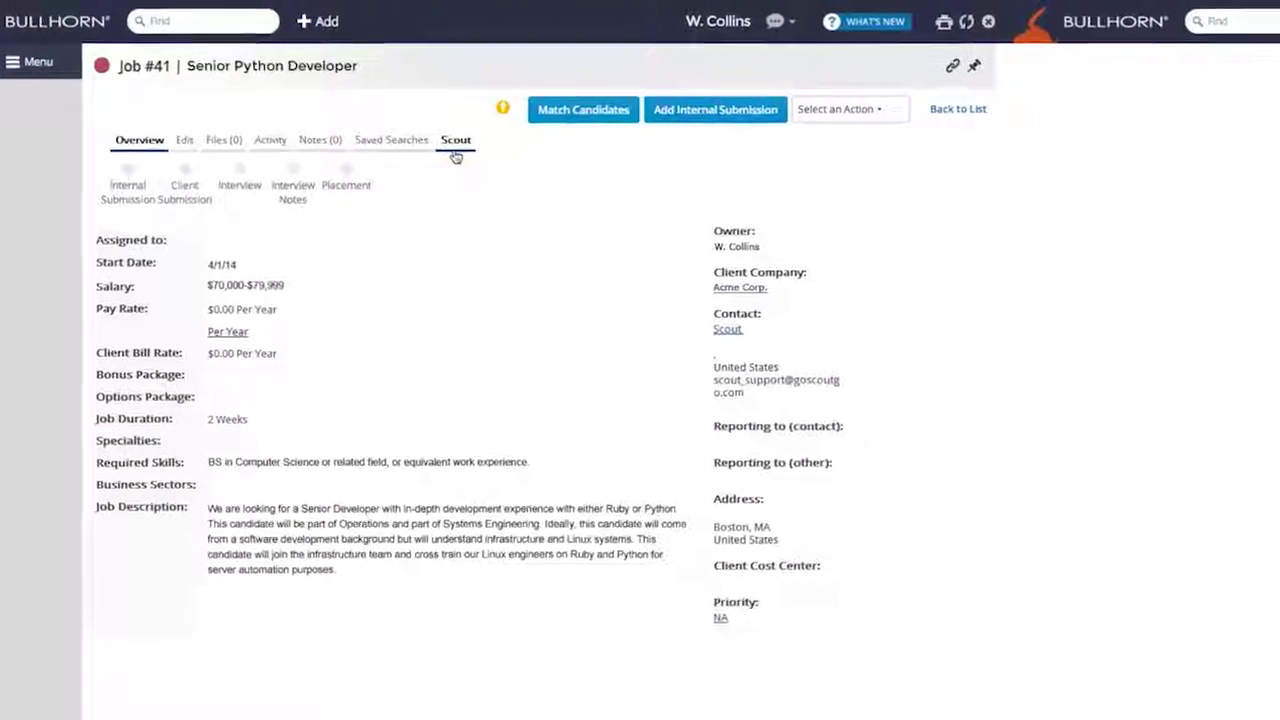
- On the Scout tab, start submitting Nancy Drew for job #41
left_click(455, 139)
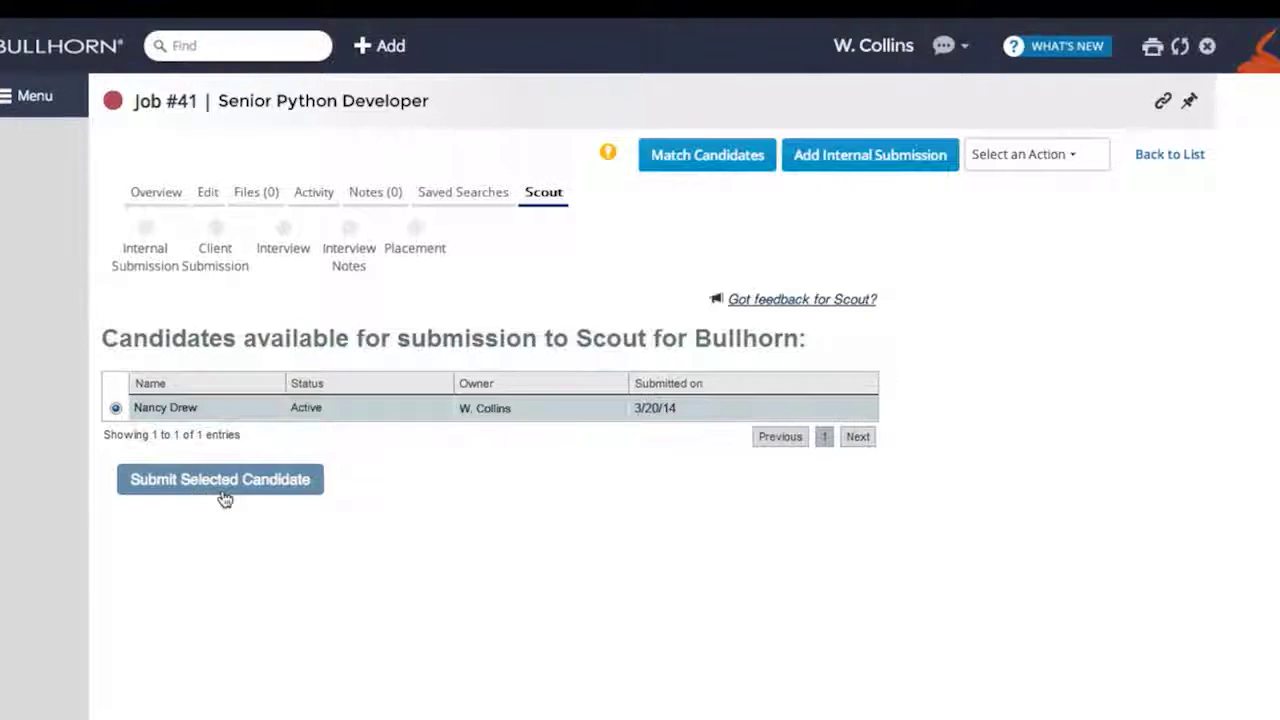
left_click(219, 479)
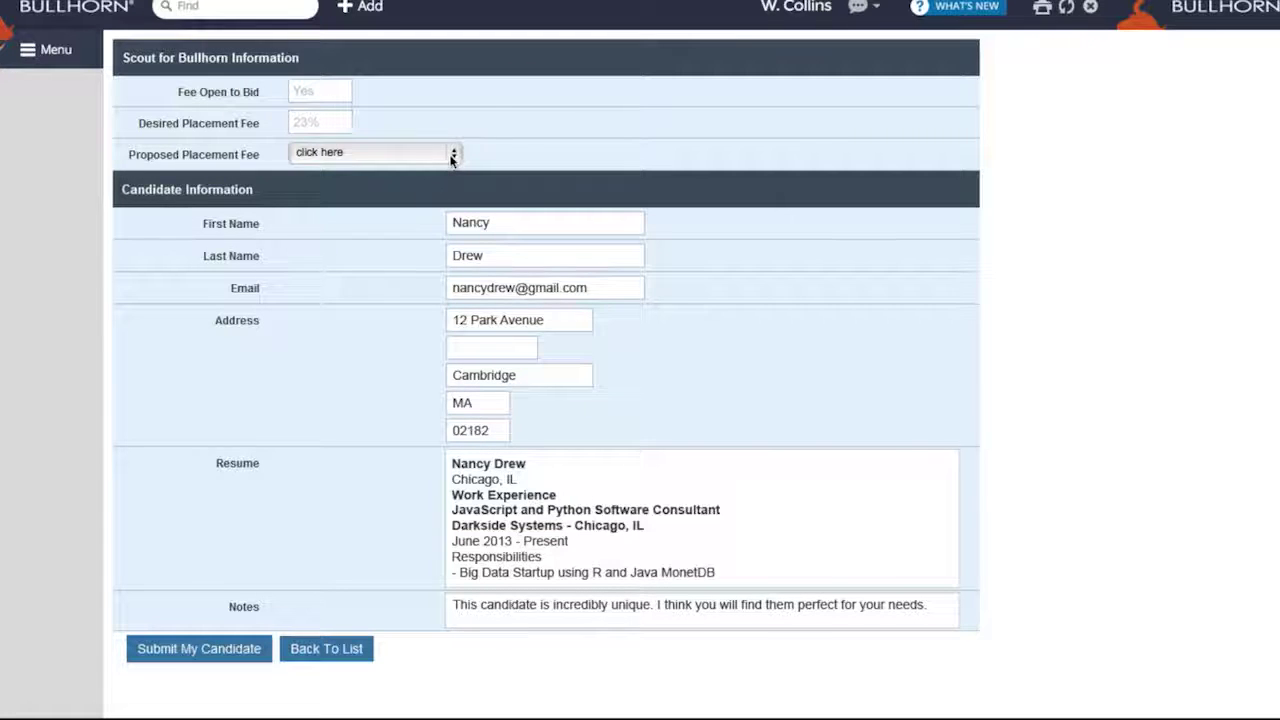
- Choose 25% as the proposed placement fee on the Scout submission form
left_click(453, 153)
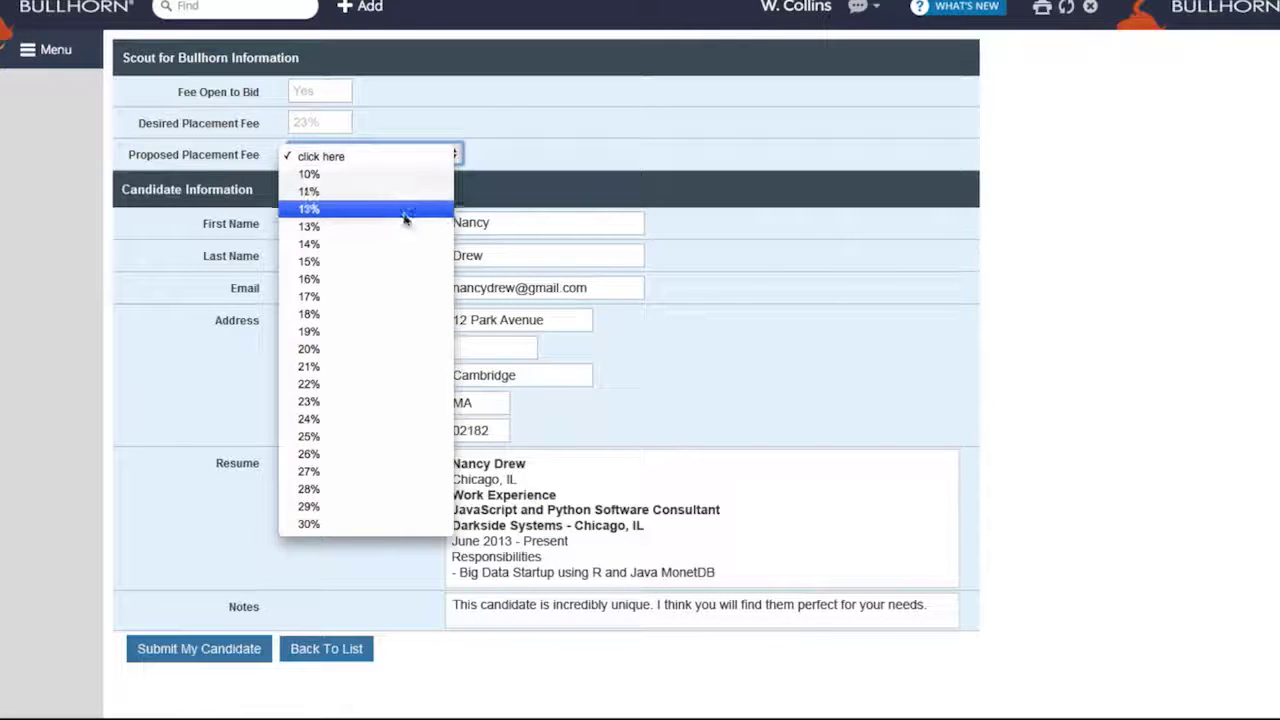
mouse_move(368, 442)
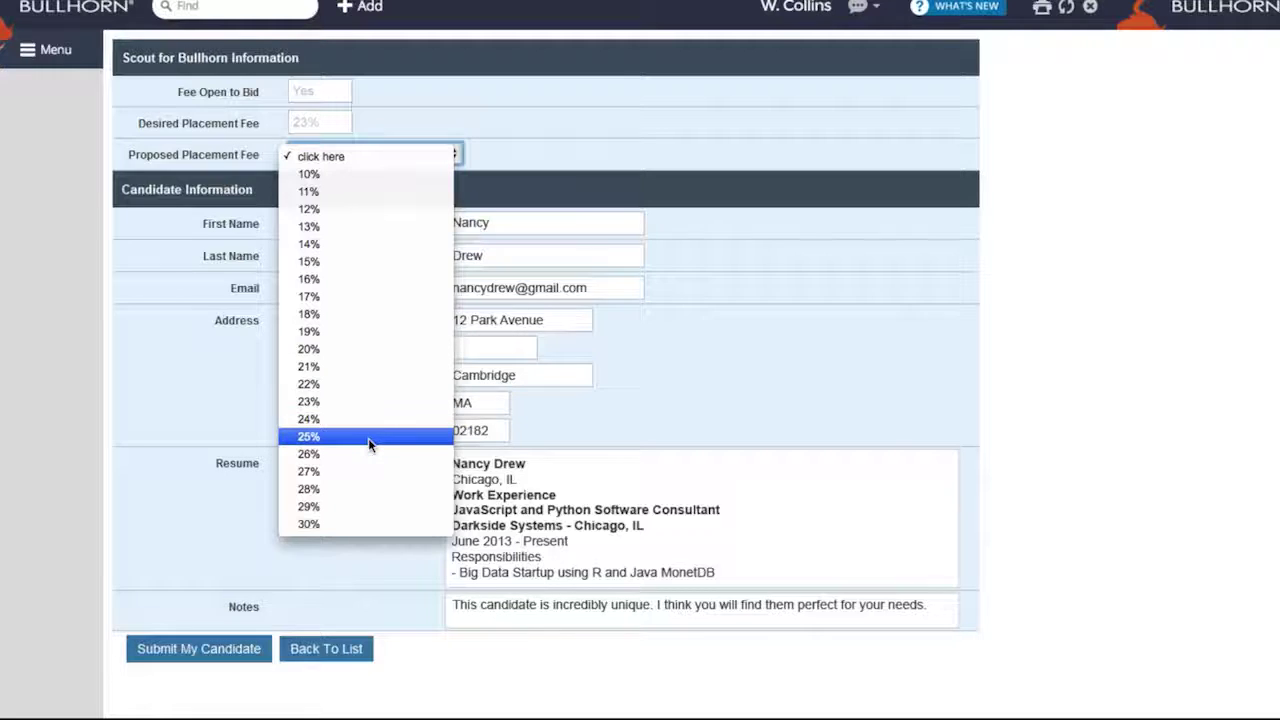
left_click(308, 437)
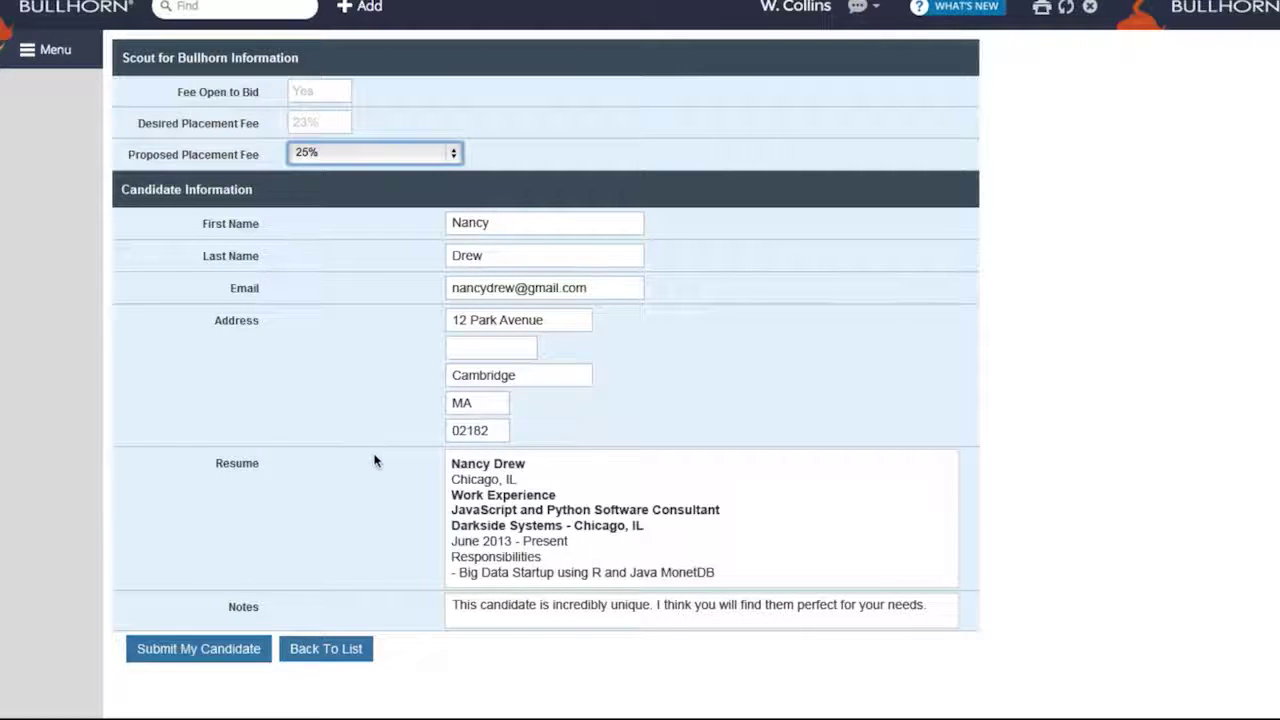
mouse_move(565, 627)
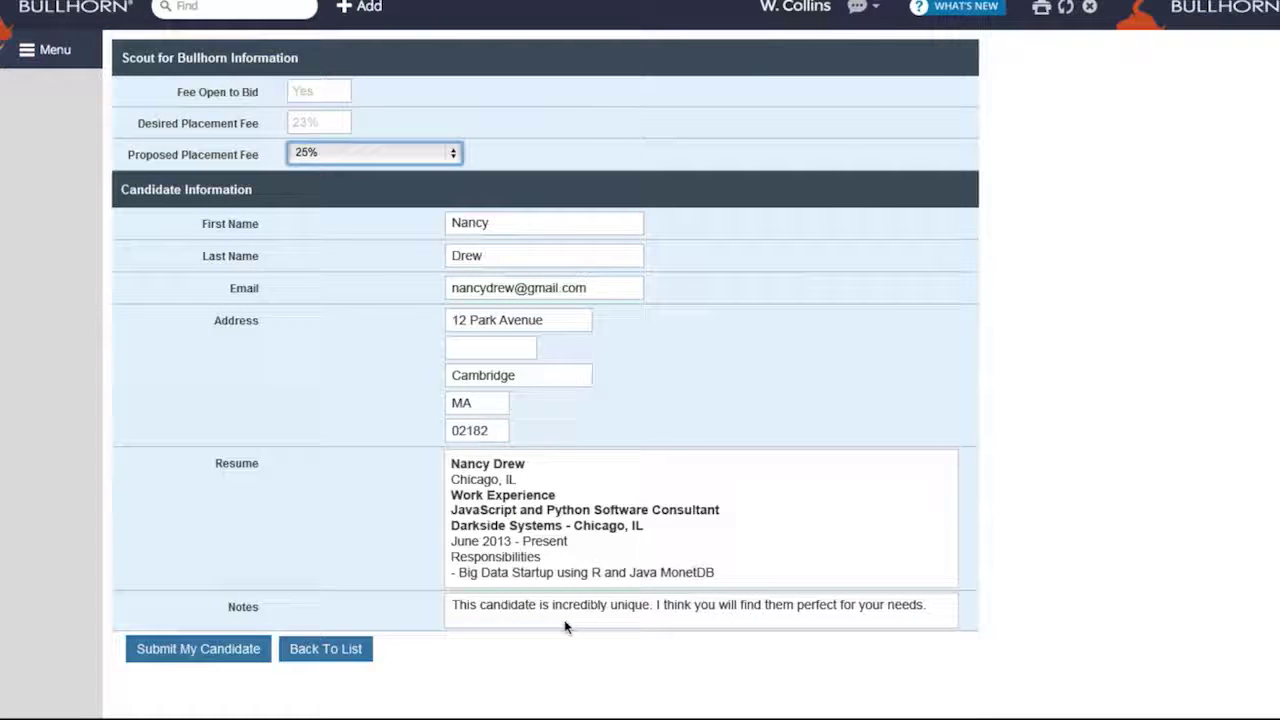
mouse_move(528, 651)
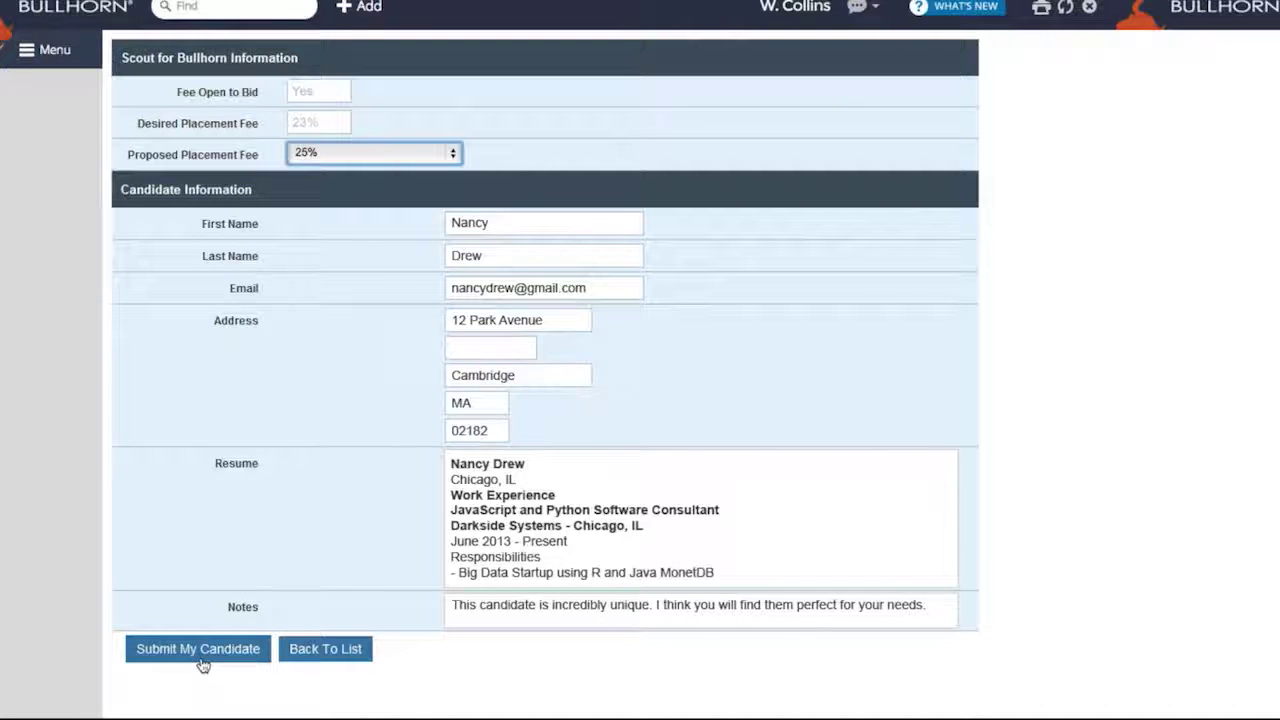
- Submit Nancy Drew with the 25% fee and review her Taleo profile and resume
left_click(197, 648)
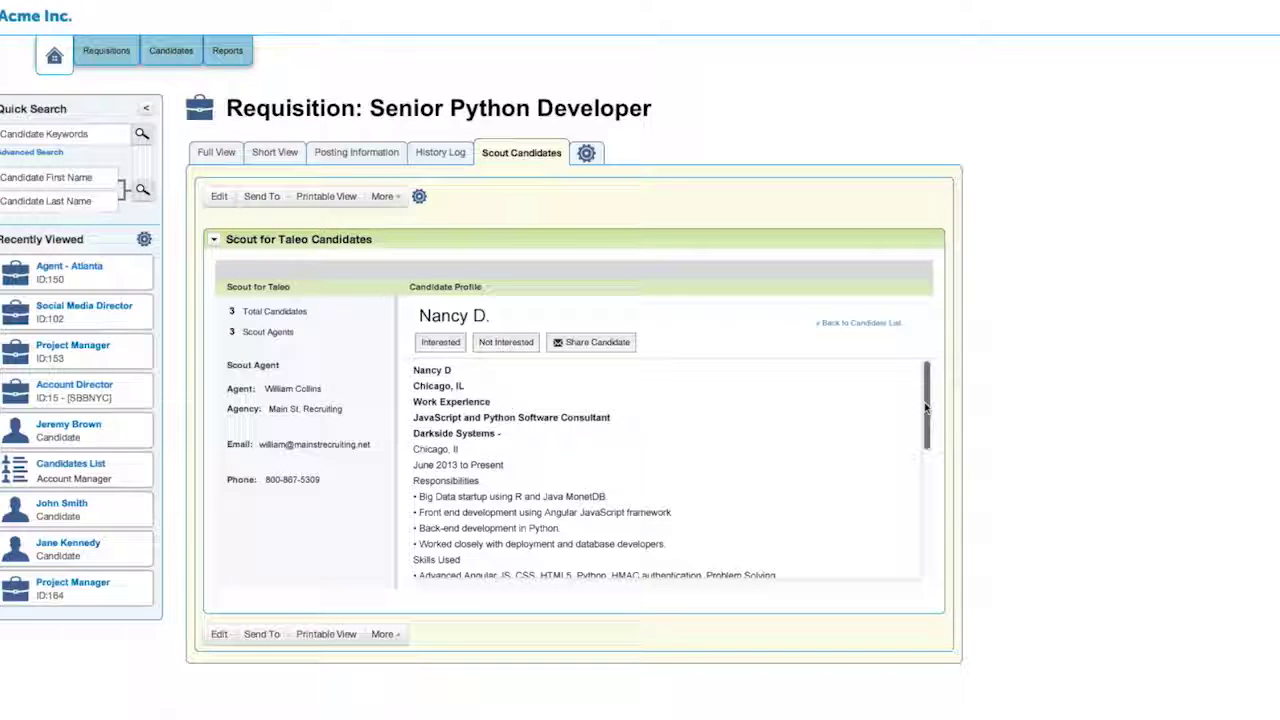
scroll("down", 3)
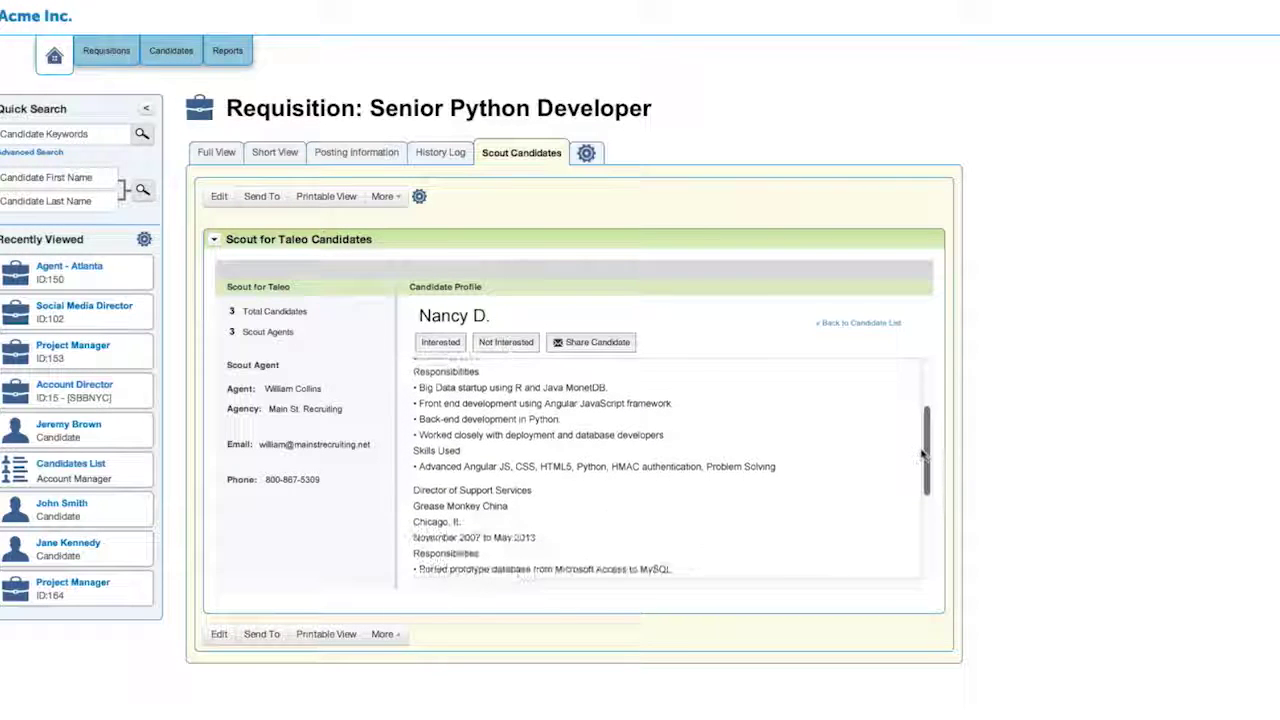
scroll("down", 3)
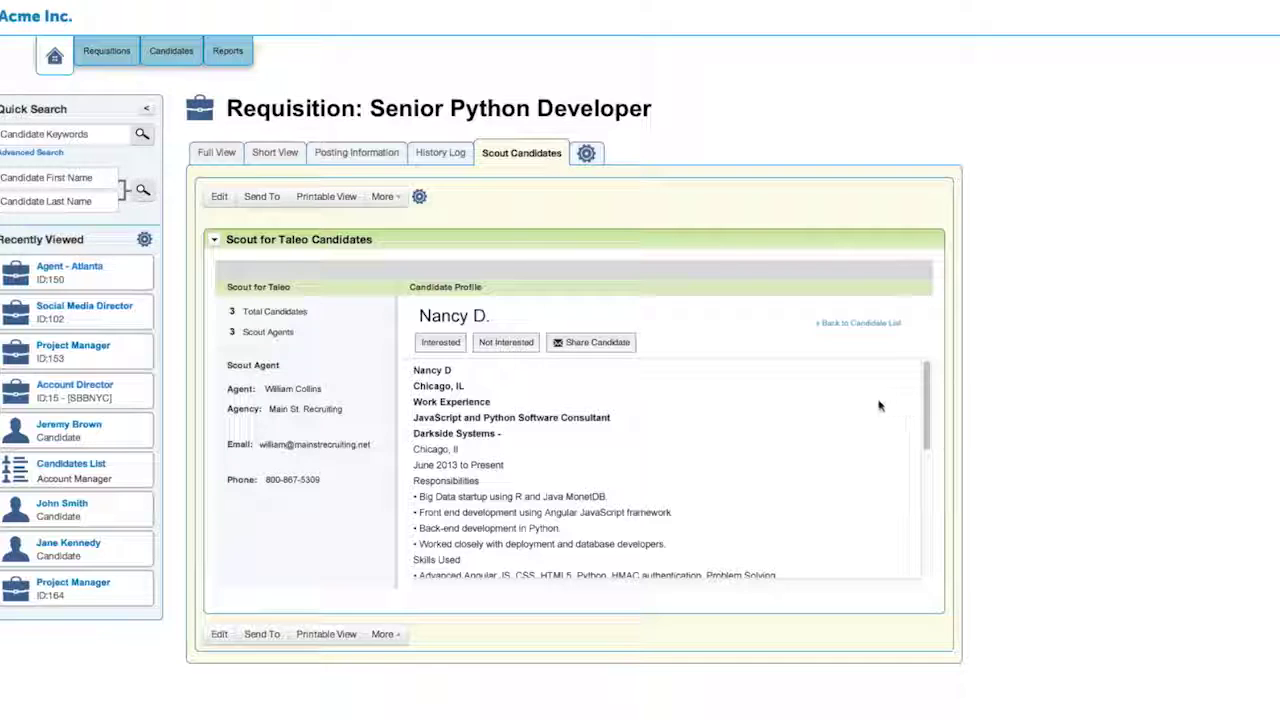
mouse_move(465, 362)
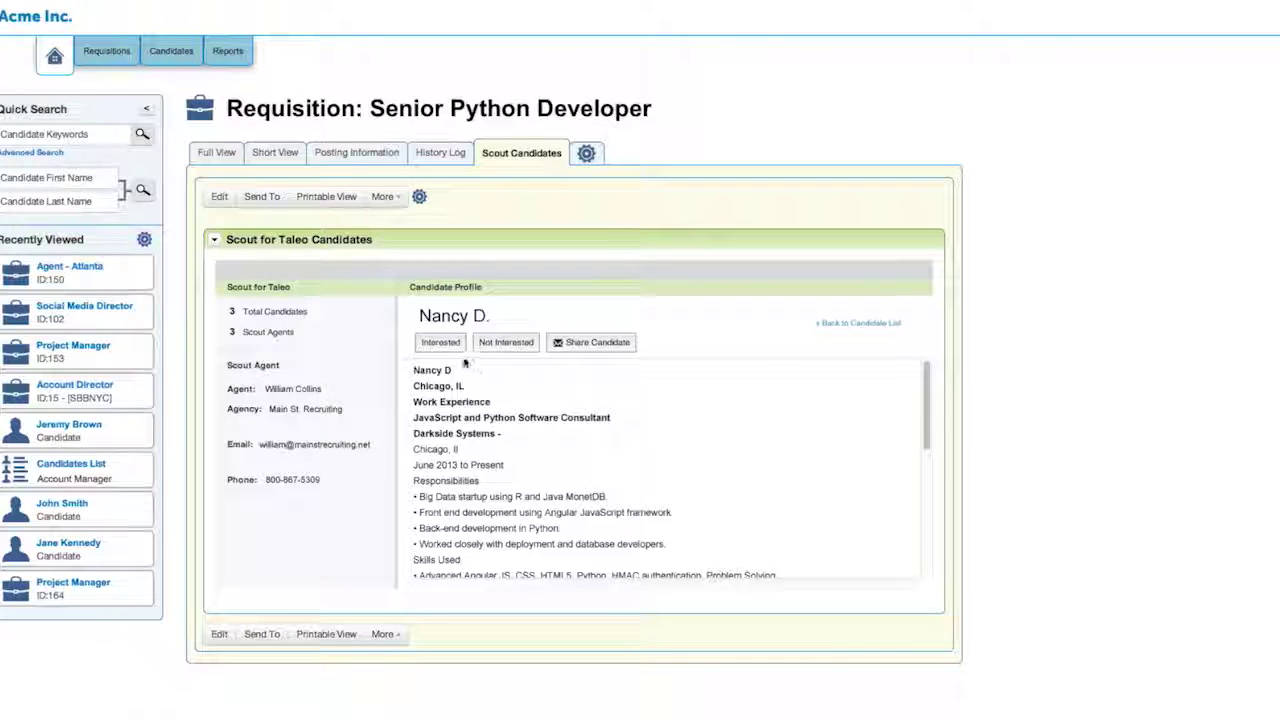